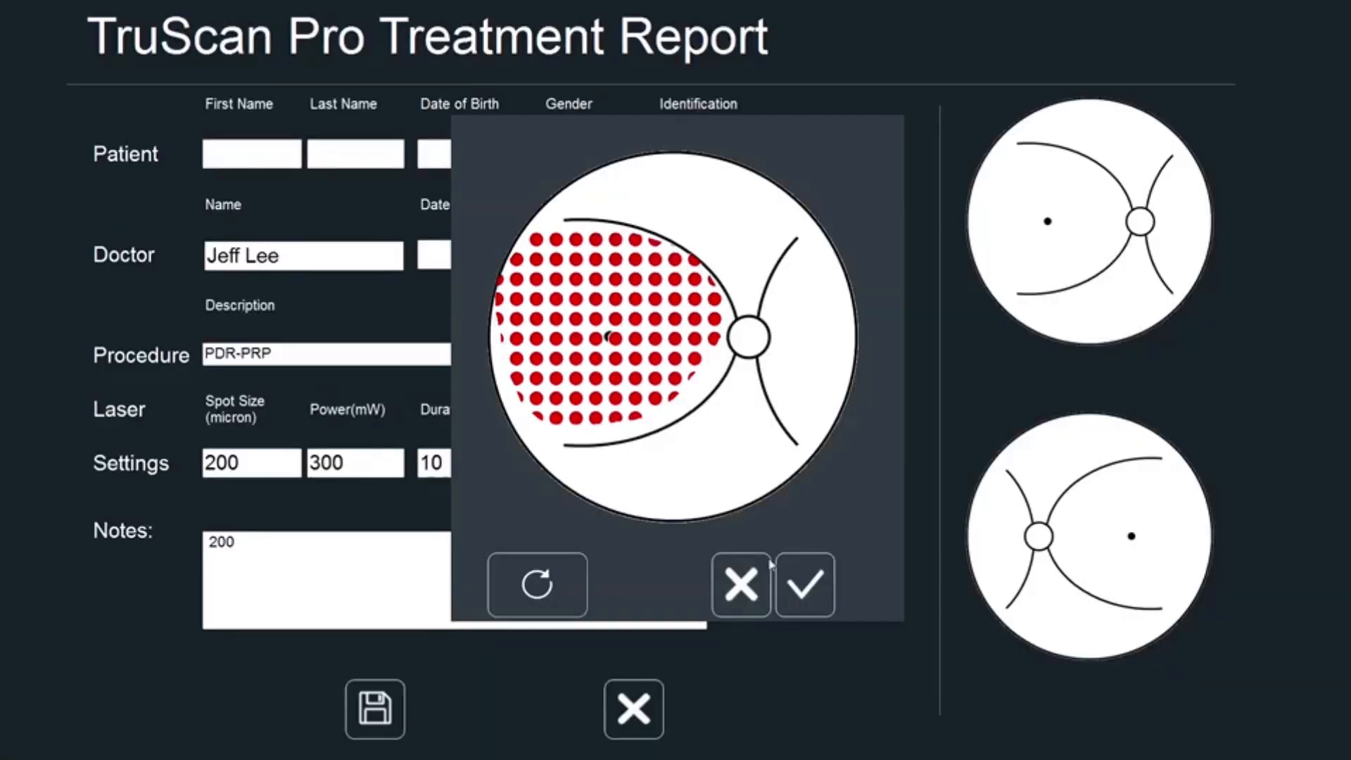
Confirm the red treatment spot map on the retina diagram of the treatment report
click(805, 584)
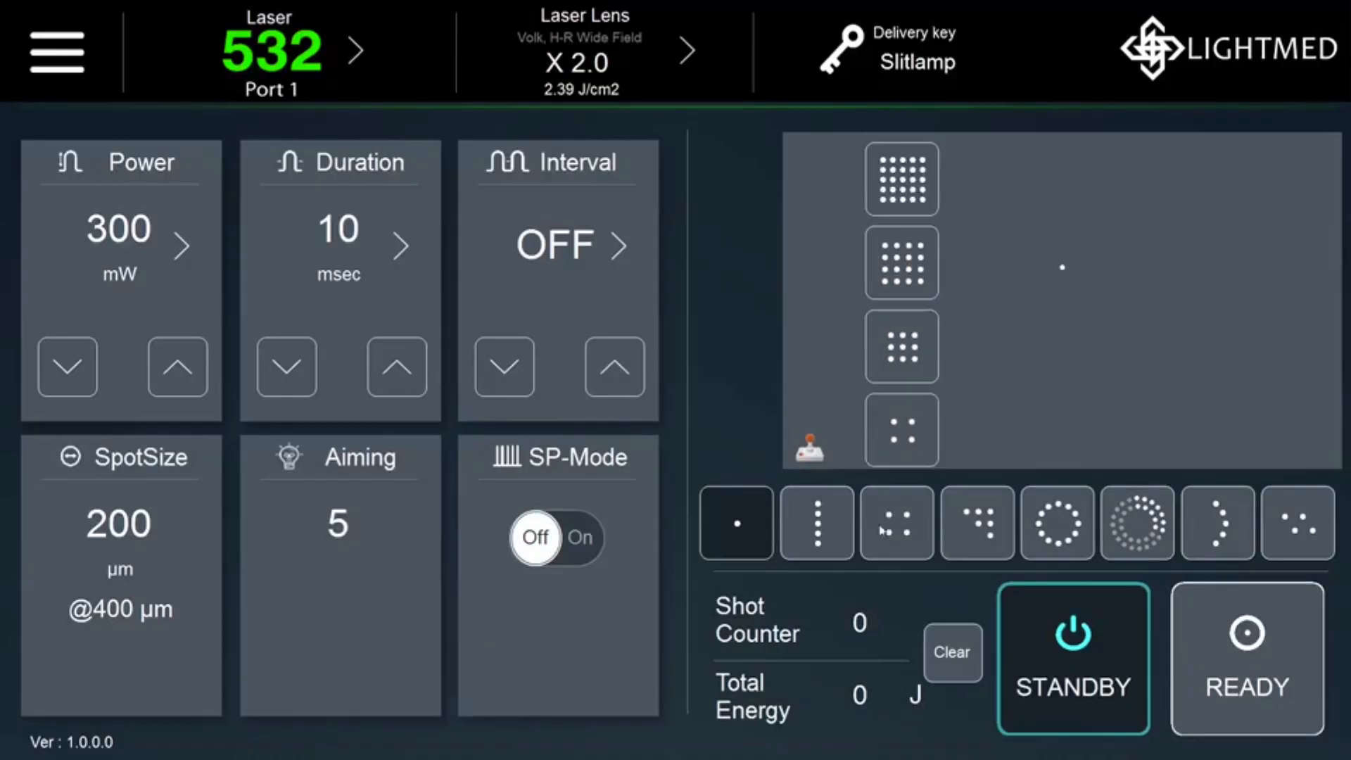
Switch the scan from the square grid to the circular ring pattern (spacing x2.0, 1000 µm radius)
click(895, 523)
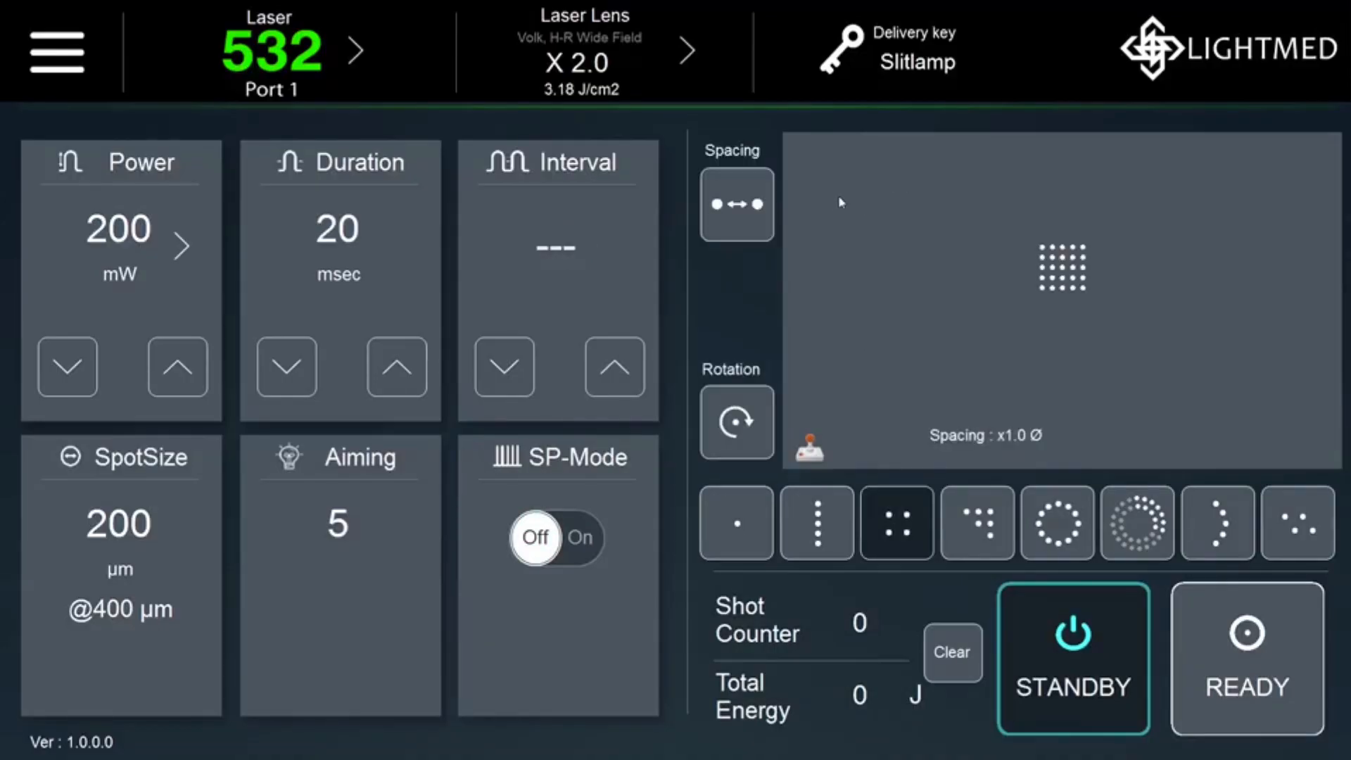
click(1058, 522)
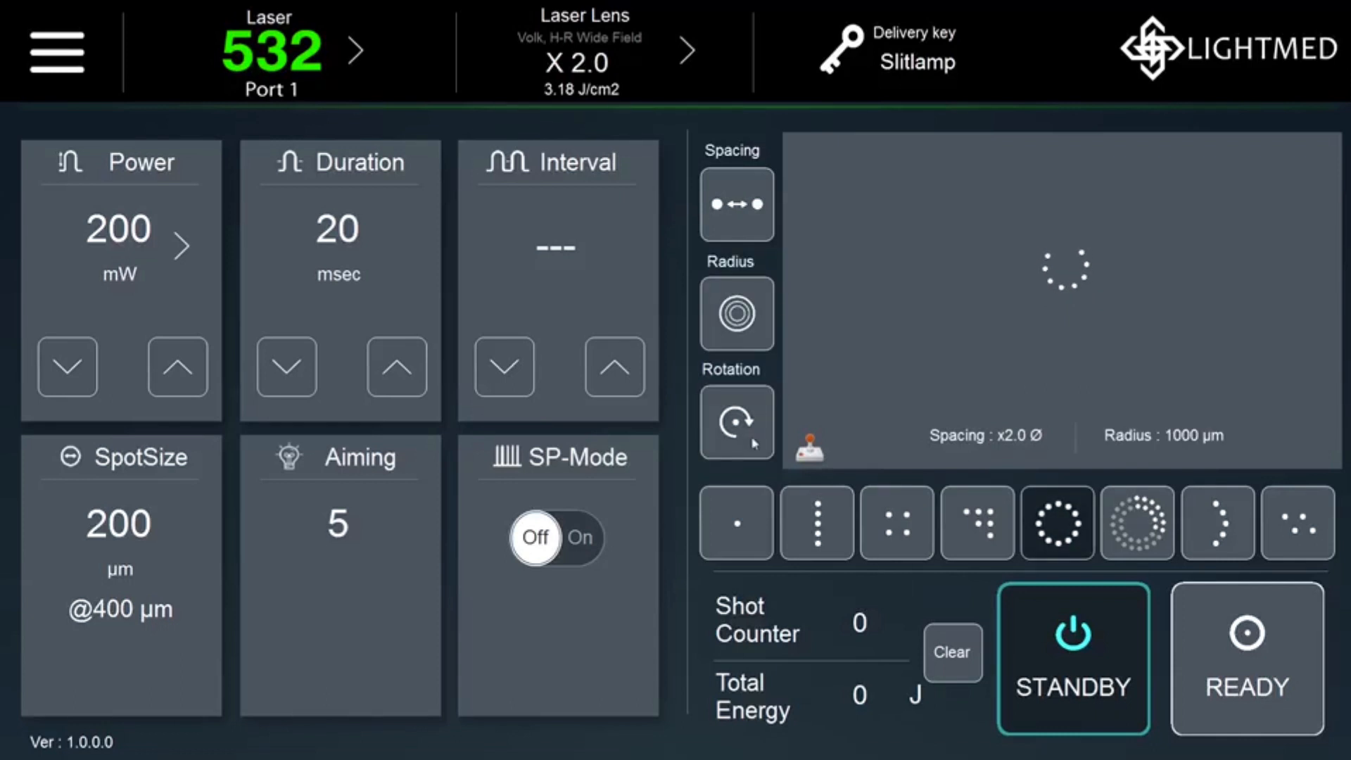